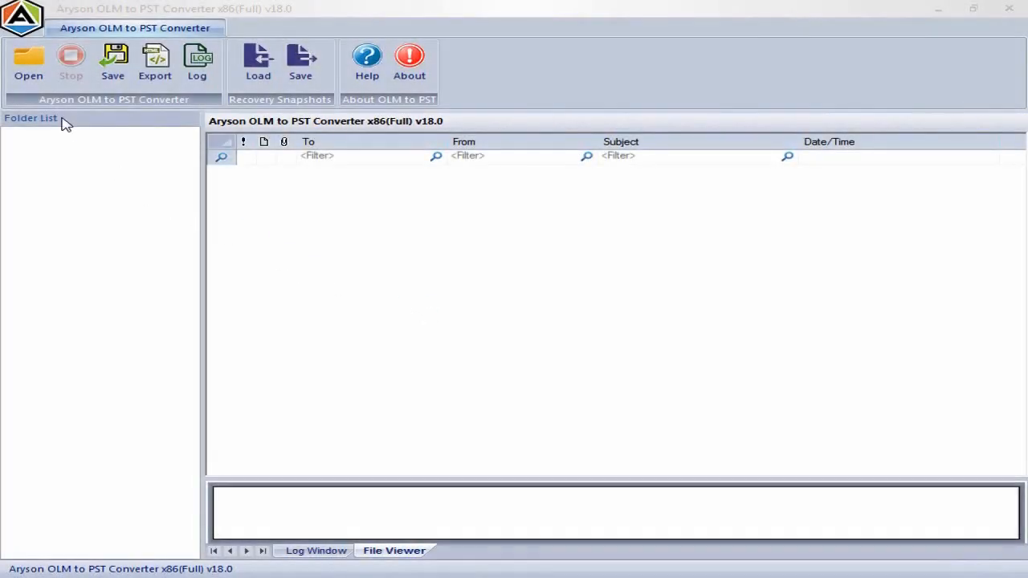
Step: Load and scan Outlook for Mac Archive.olm so Local, Address Book and Accounts folders appear
click(29, 63)
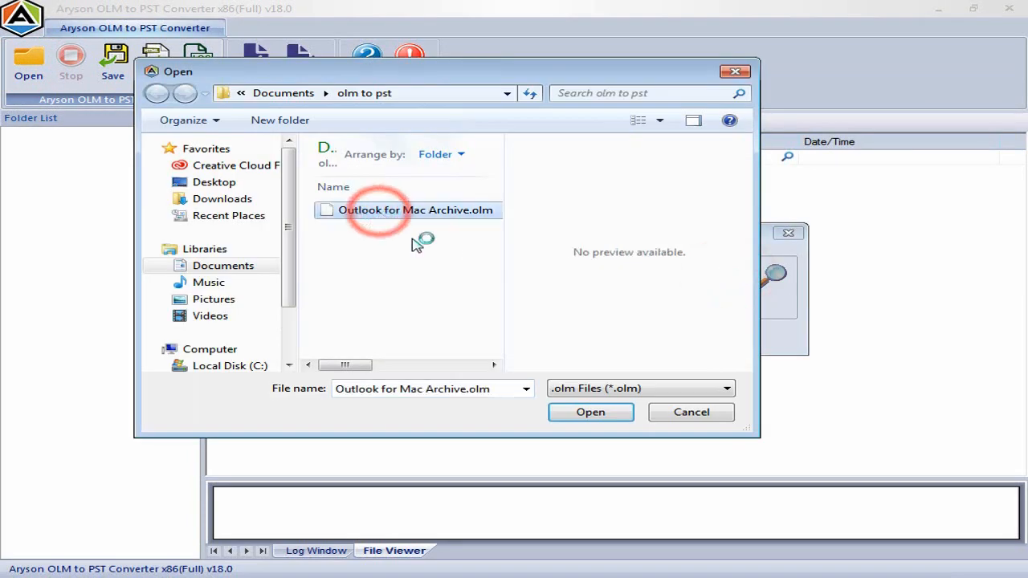
click(591, 411)
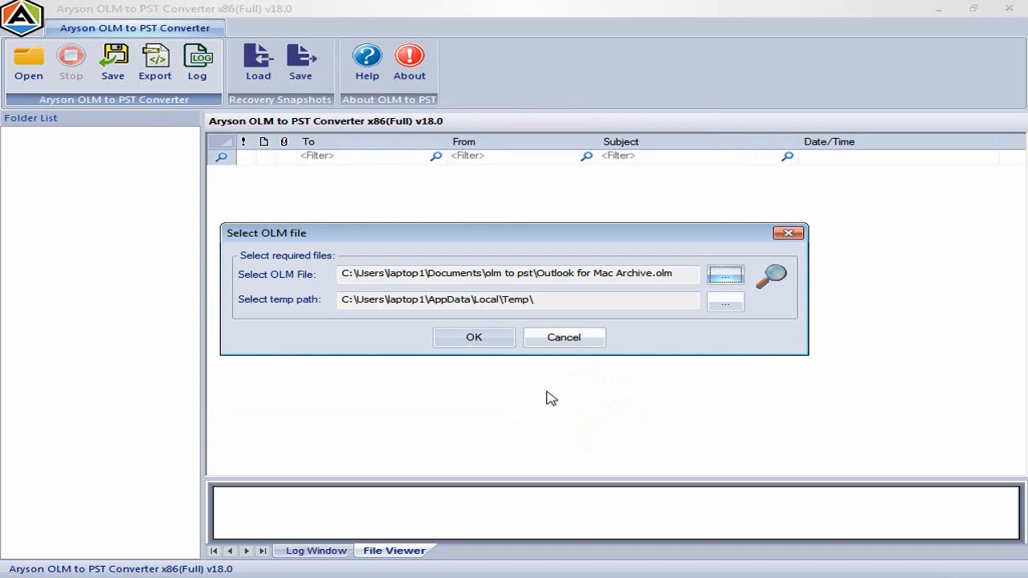
click(472, 338)
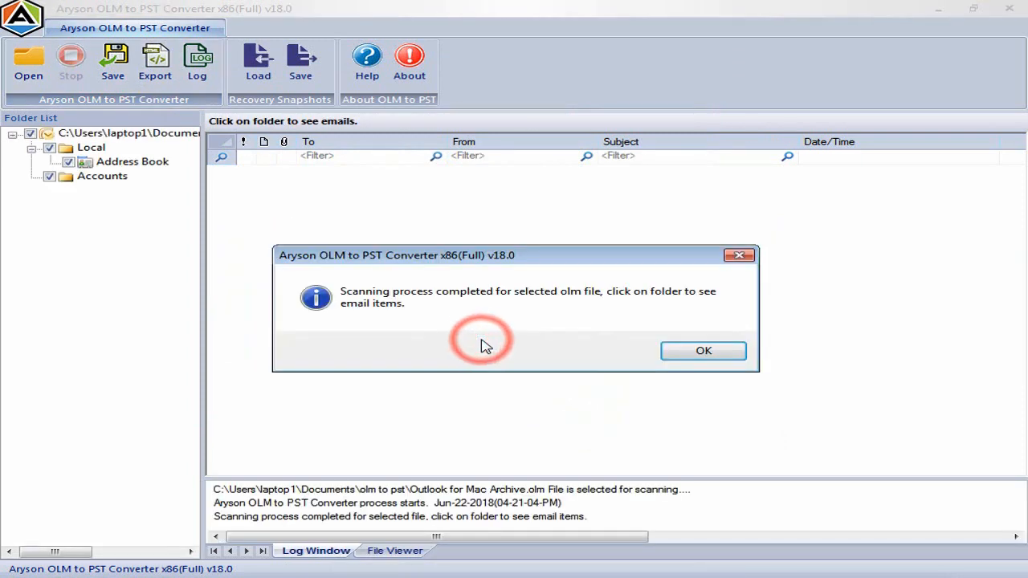
click(704, 350)
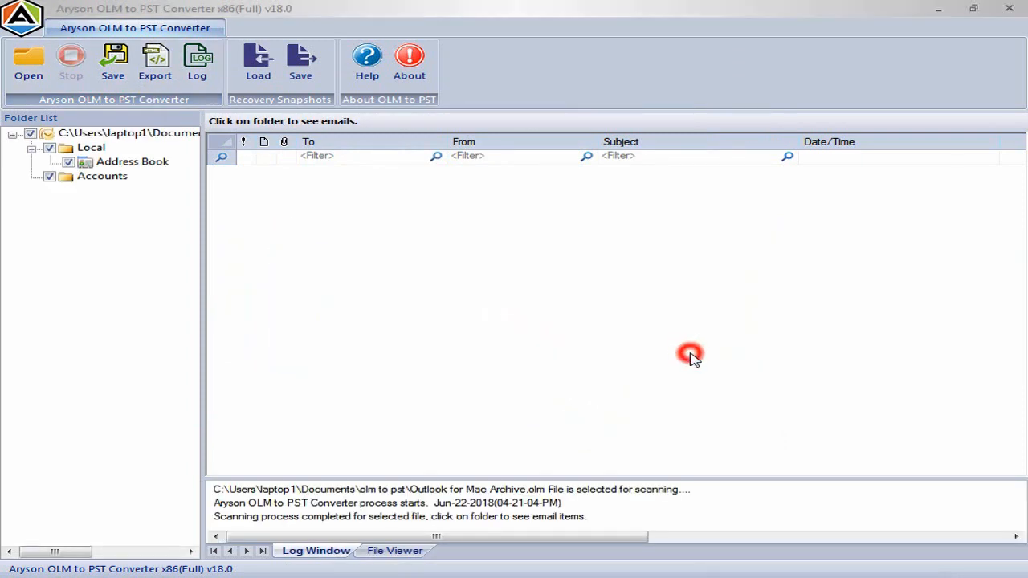
Step: List the Address Book folder's 252 items and start the Export to reach output settings
click(132, 161)
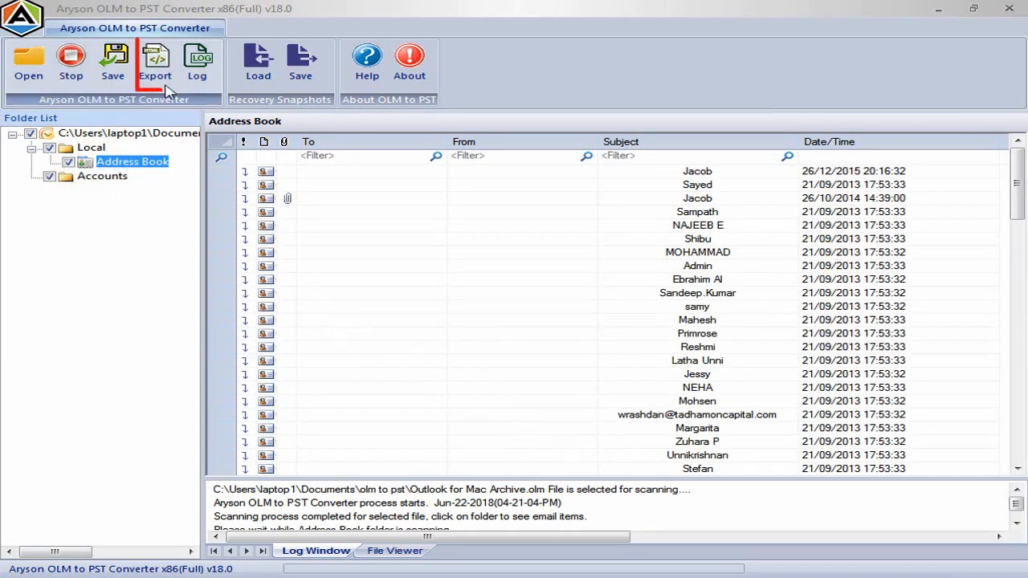
mouse_move(155, 64)
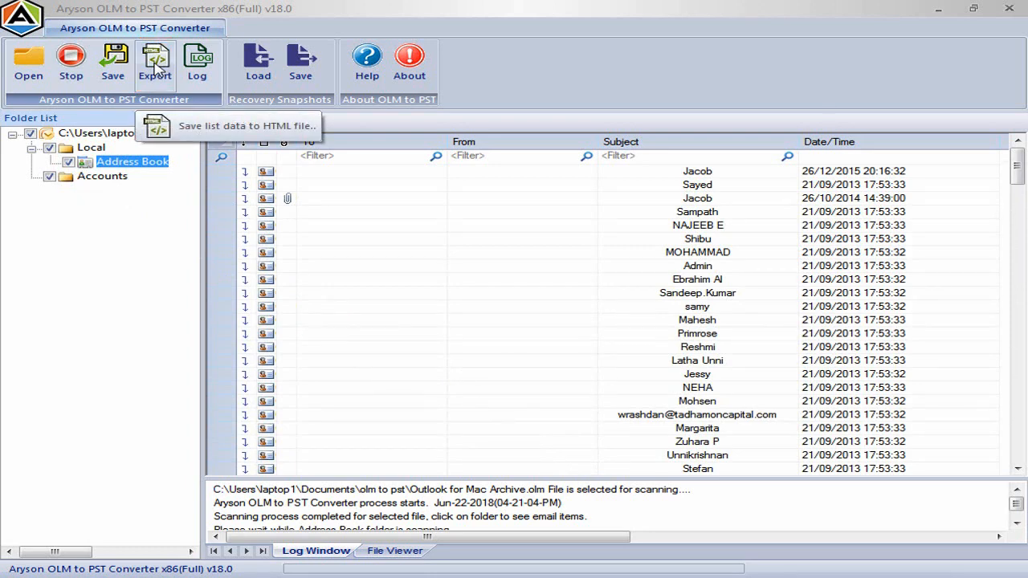
mouse_move(198, 61)
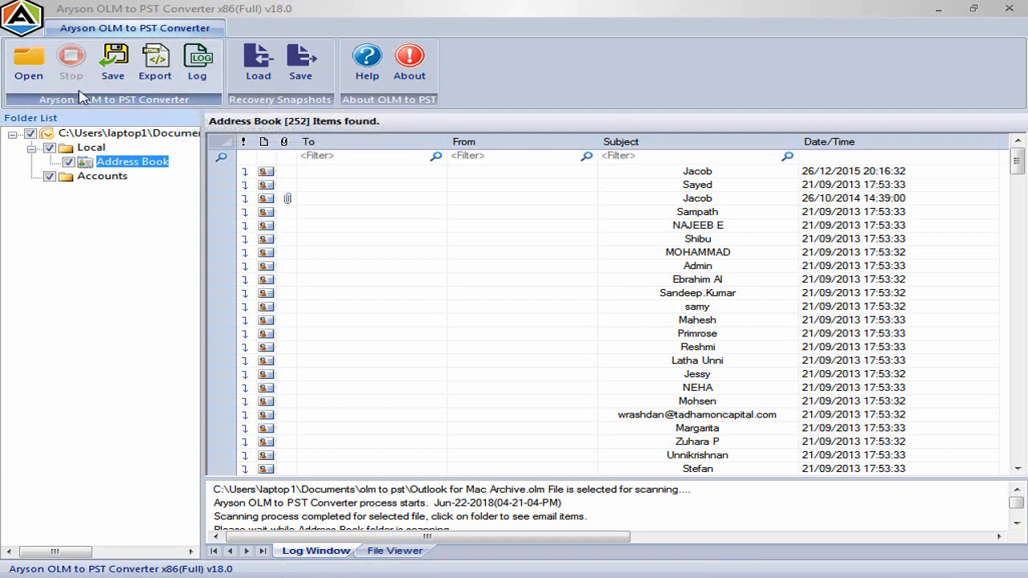
click(112, 63)
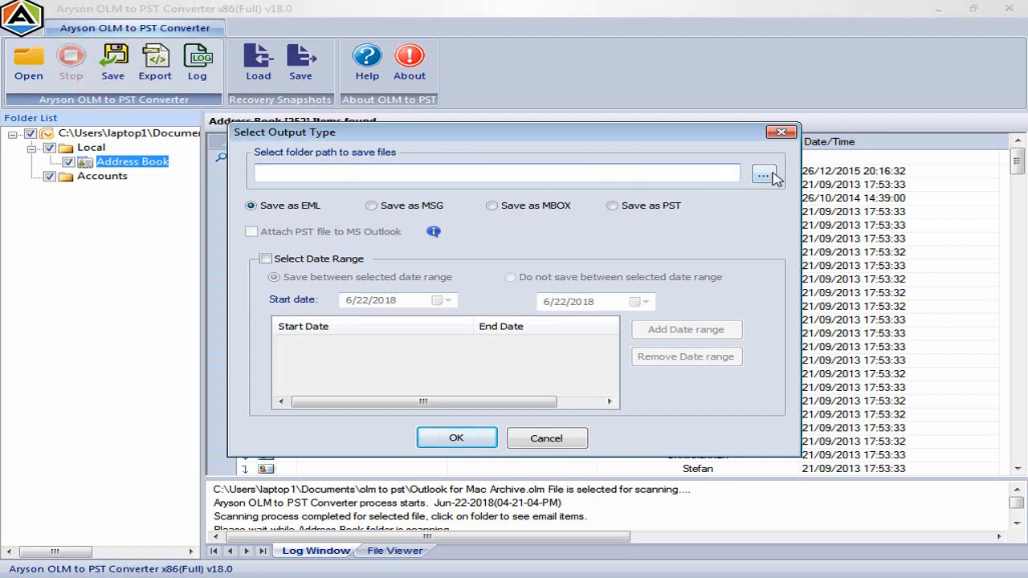
Step: Browse to the Desktop, create New folder (6) and make it the export destination
click(761, 174)
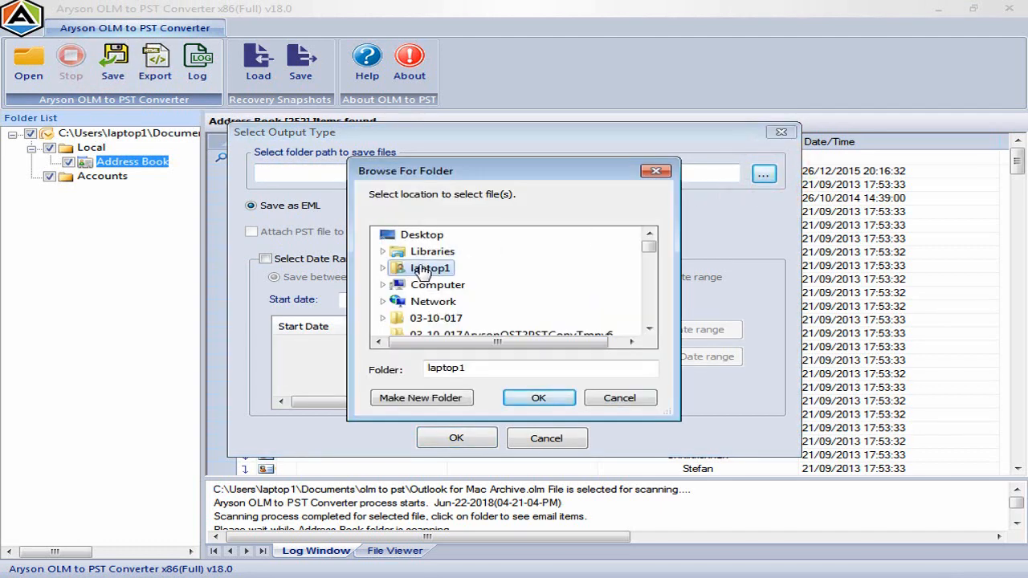
mouse_move(421, 234)
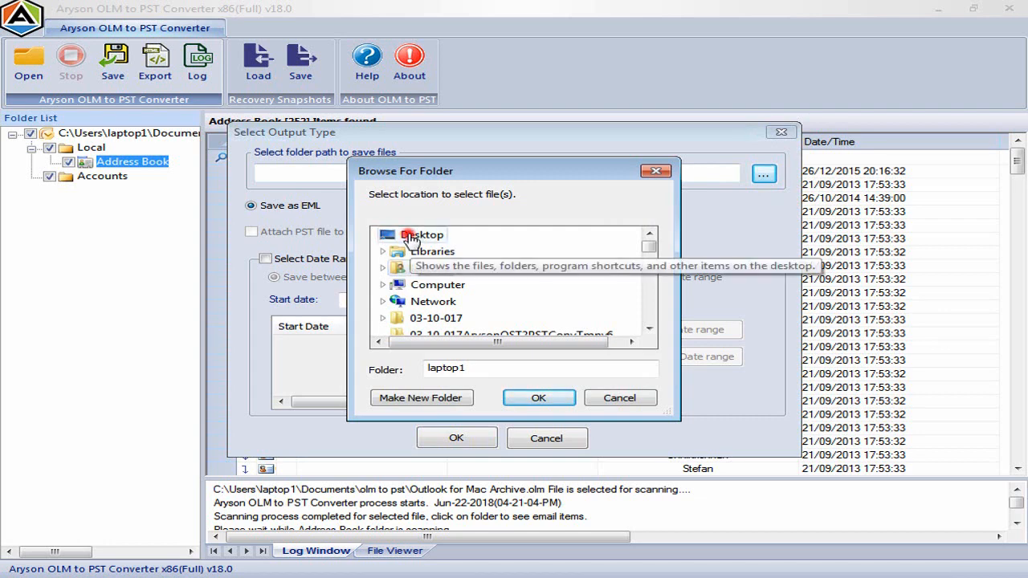
click(421, 398)
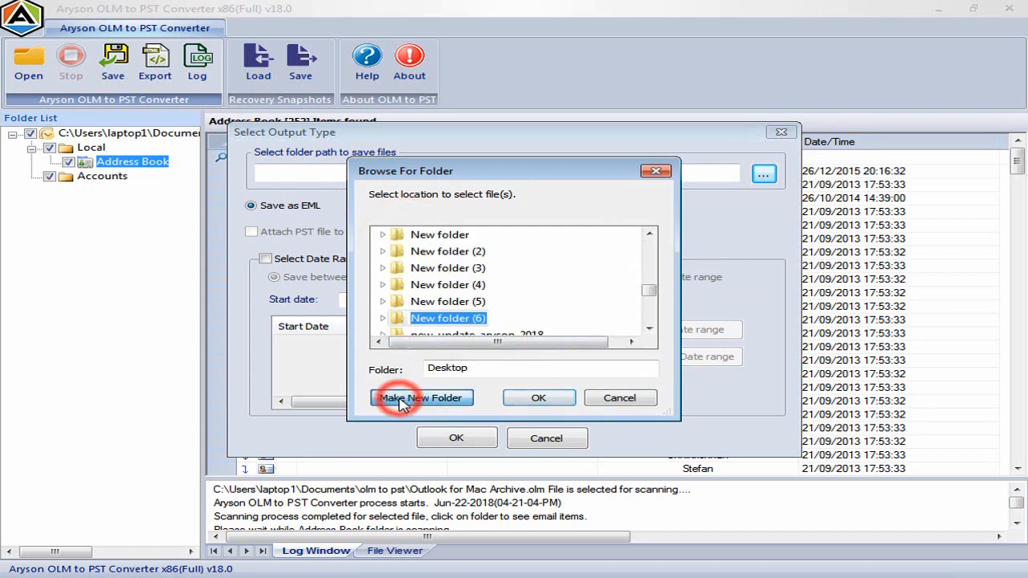
click(421, 398)
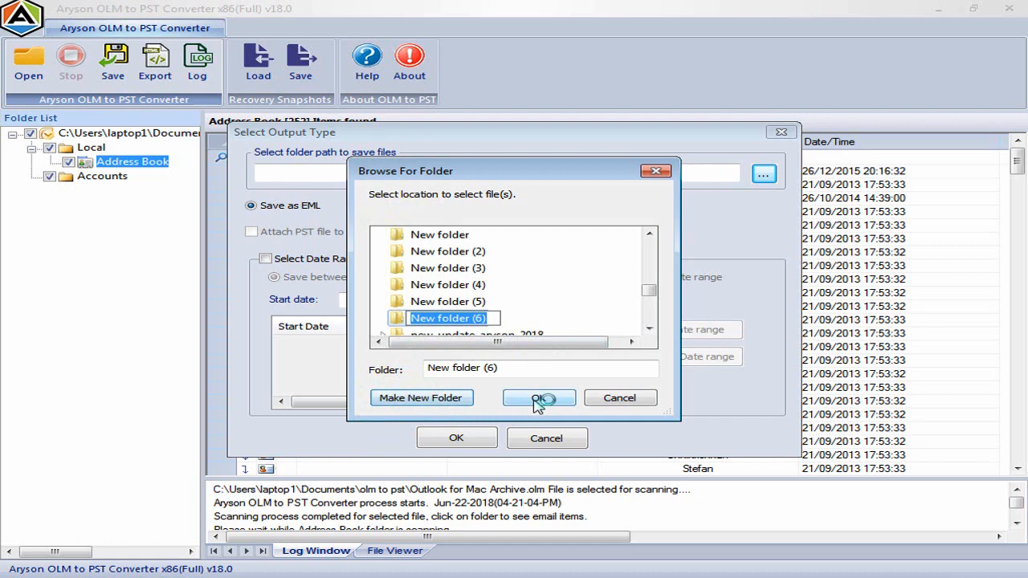
click(537, 398)
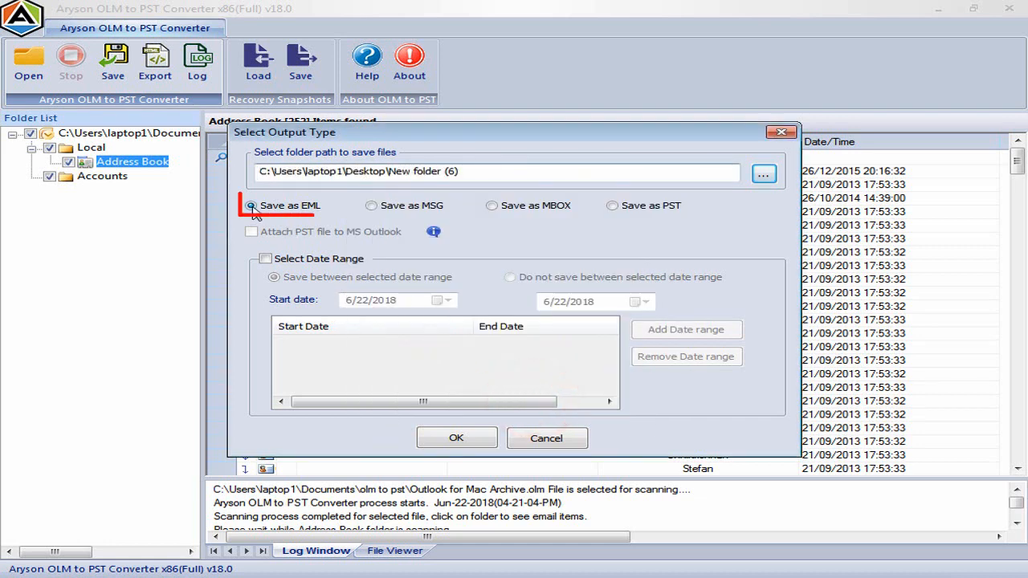
Step: Choose Save as PST (after trying MSG and MBOX), leave Outlook attachment off, enable Select Date Range
click(373, 206)
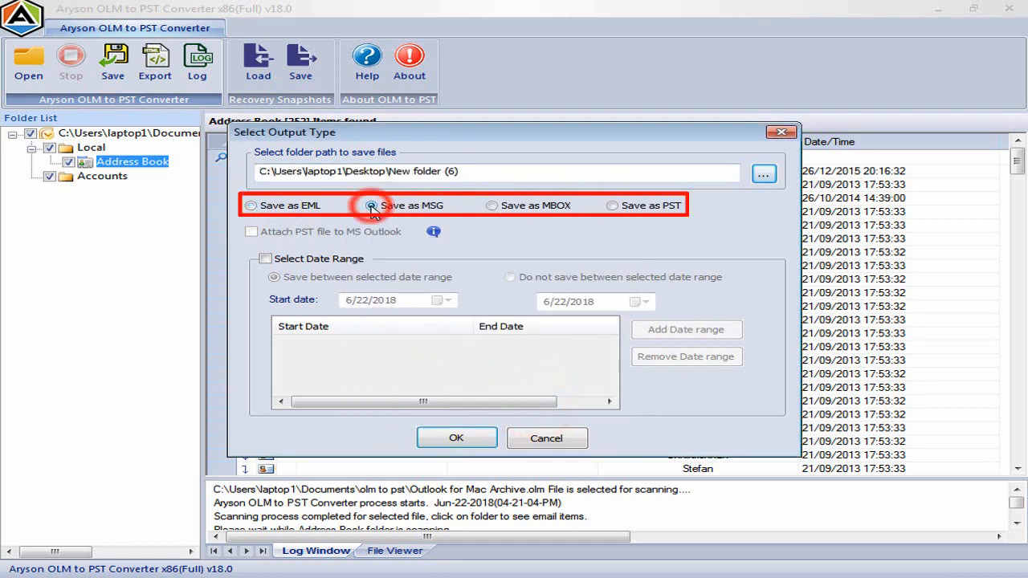
click(492, 205)
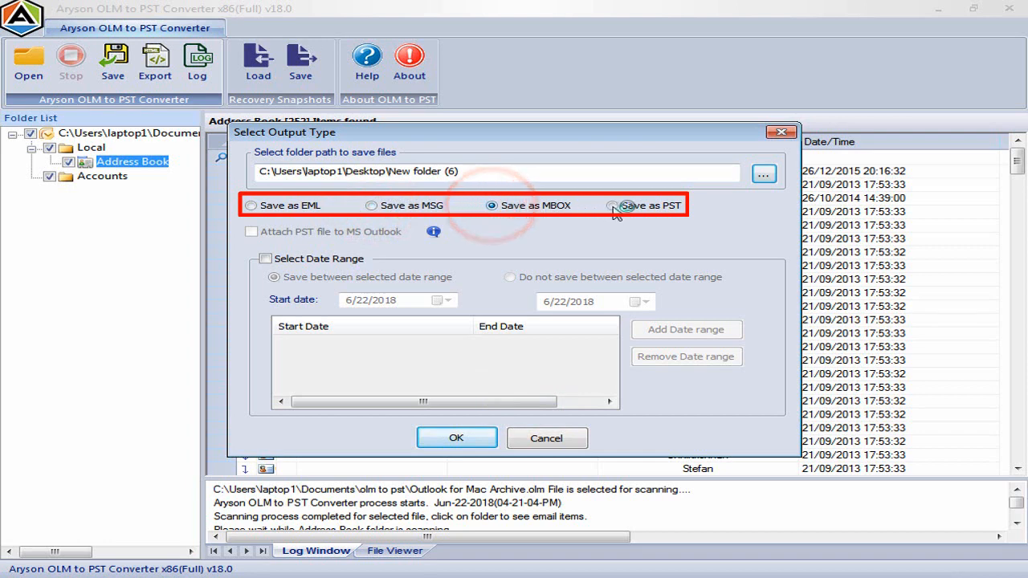
click(612, 206)
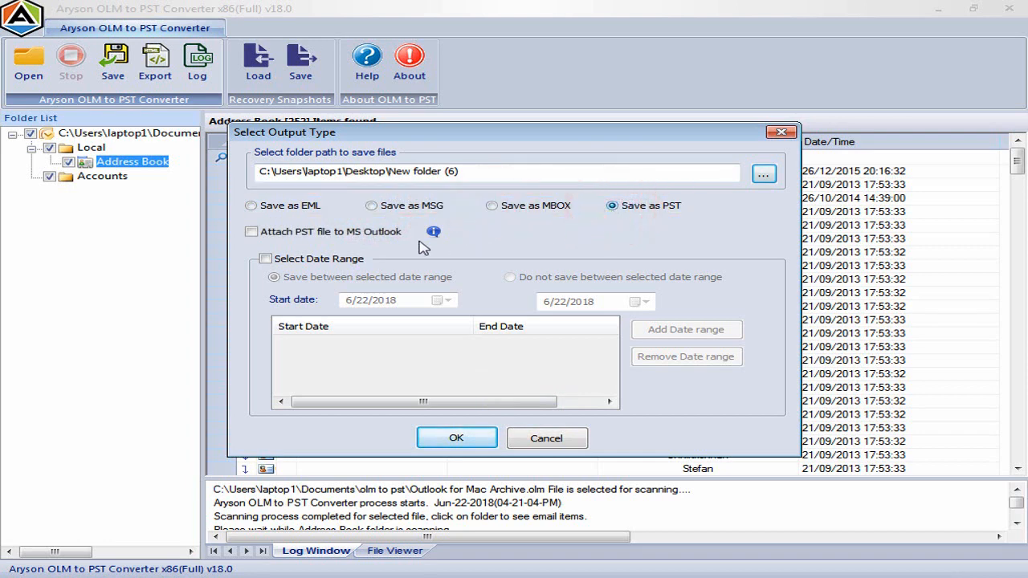
click(251, 232)
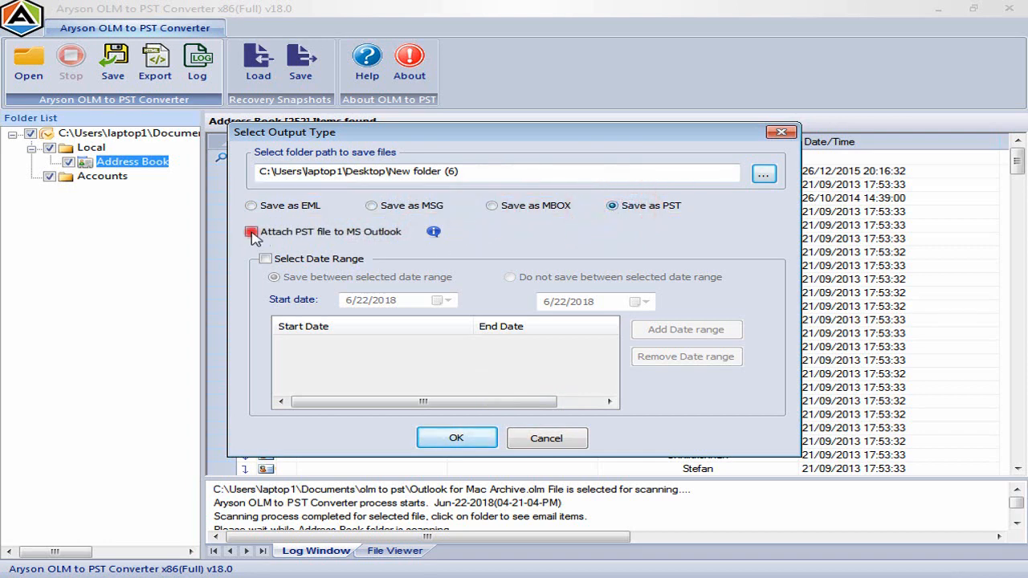
click(266, 232)
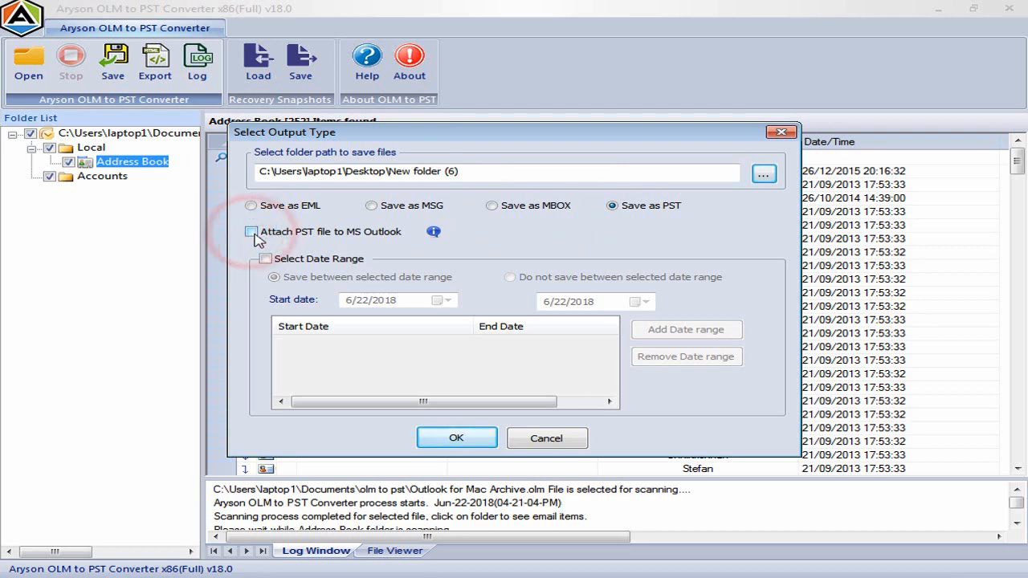
click(265, 257)
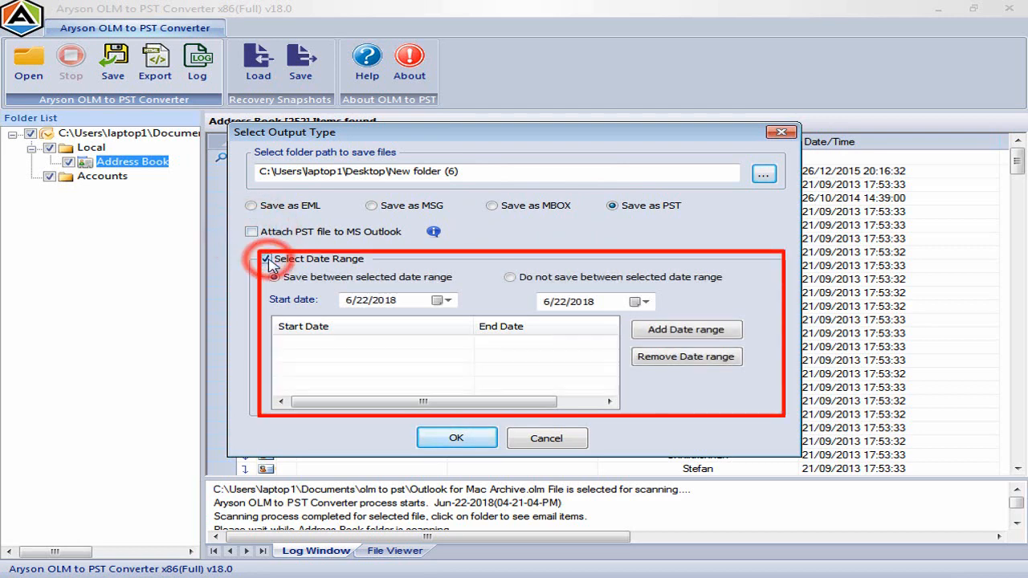
Step: Add a February 05, 2014 to June 22, 2018 date range, untick filtering, and confirm the export settings
click(446, 300)
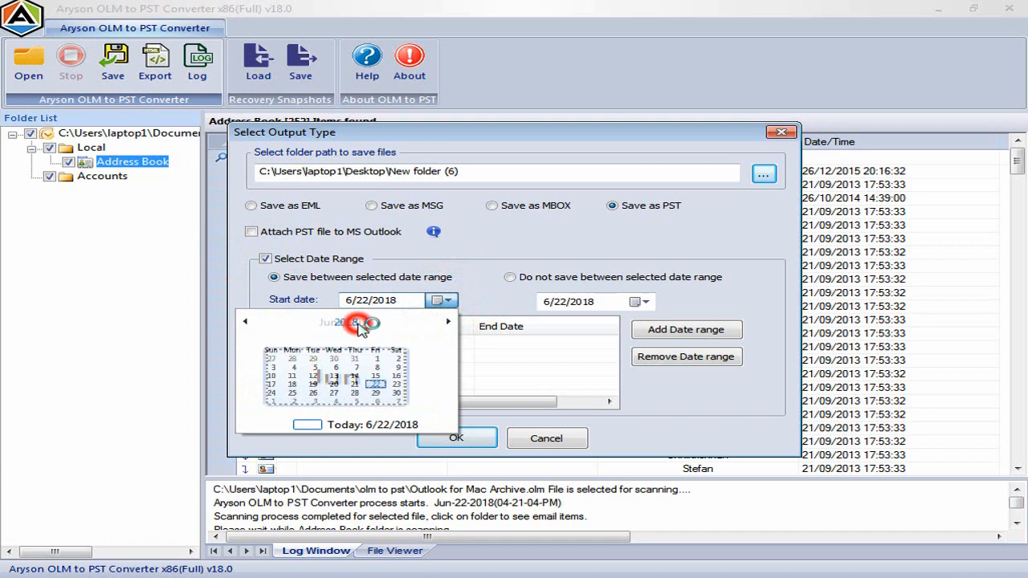
click(345, 321)
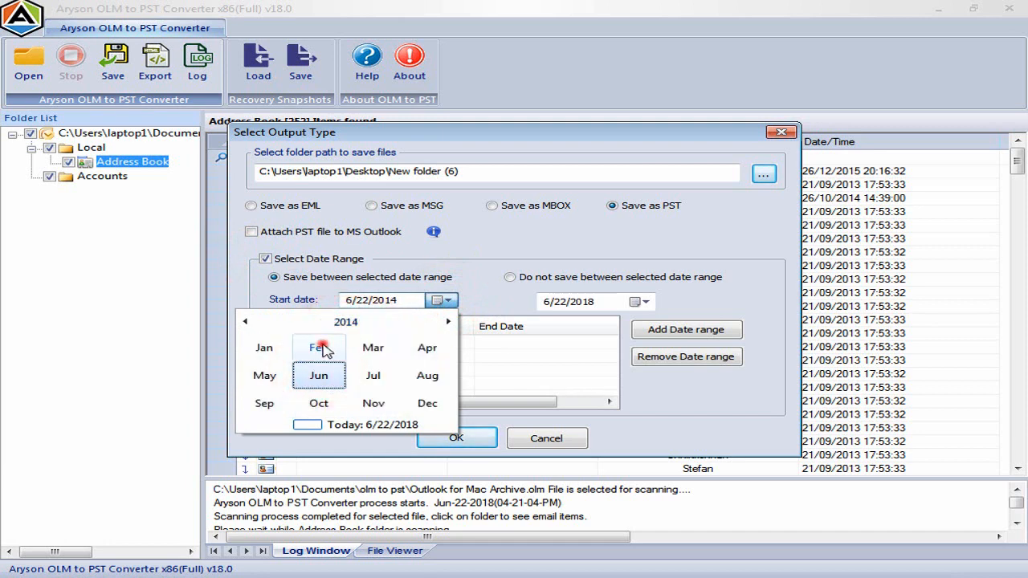
click(318, 347)
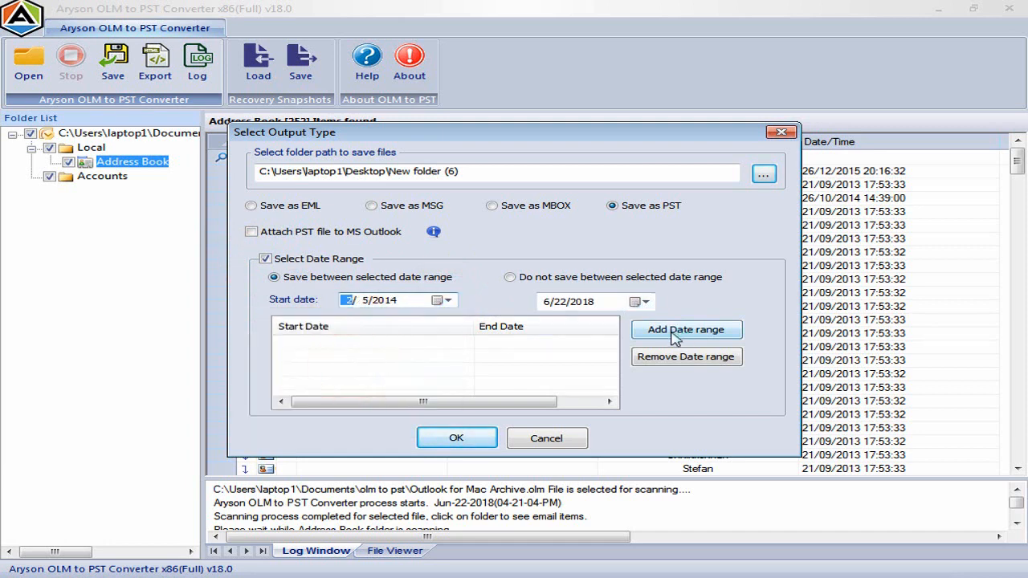
click(686, 329)
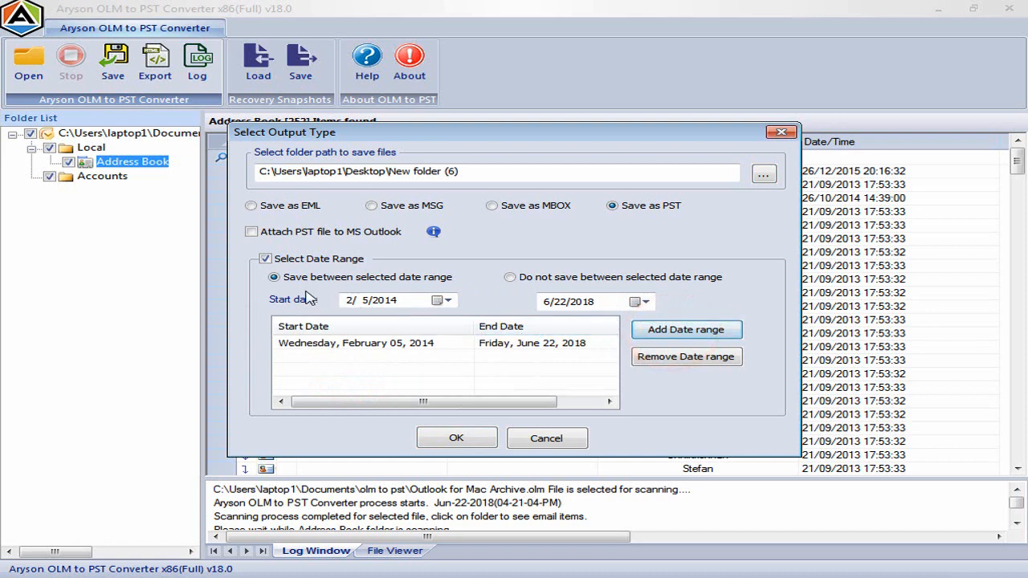
click(265, 257)
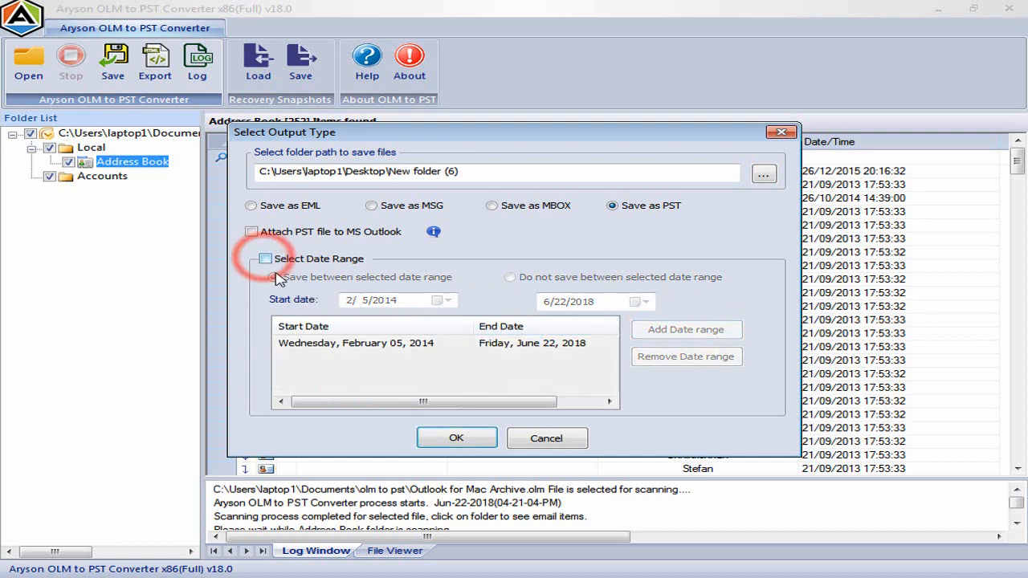
click(456, 436)
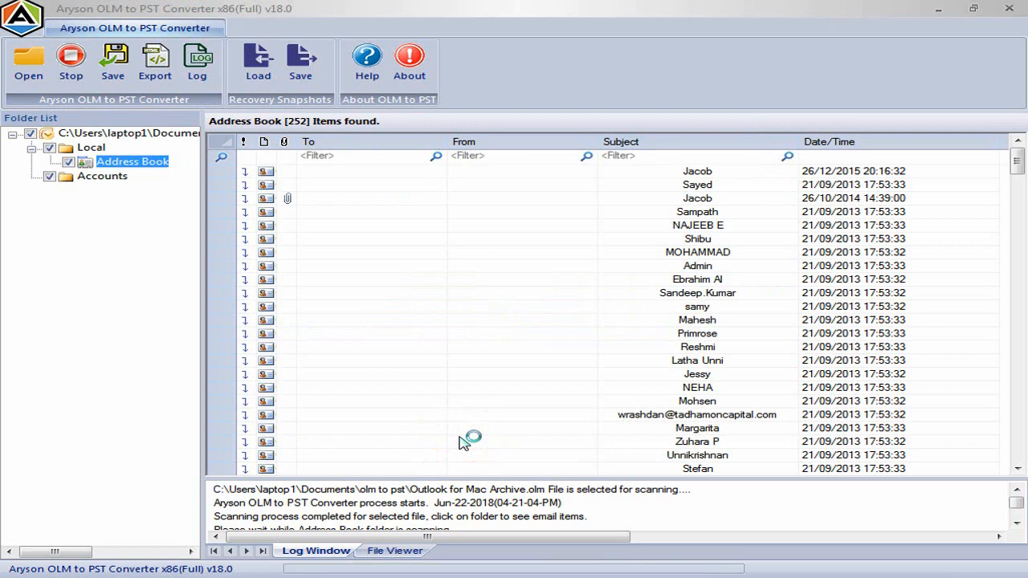
mouse_move(473, 392)
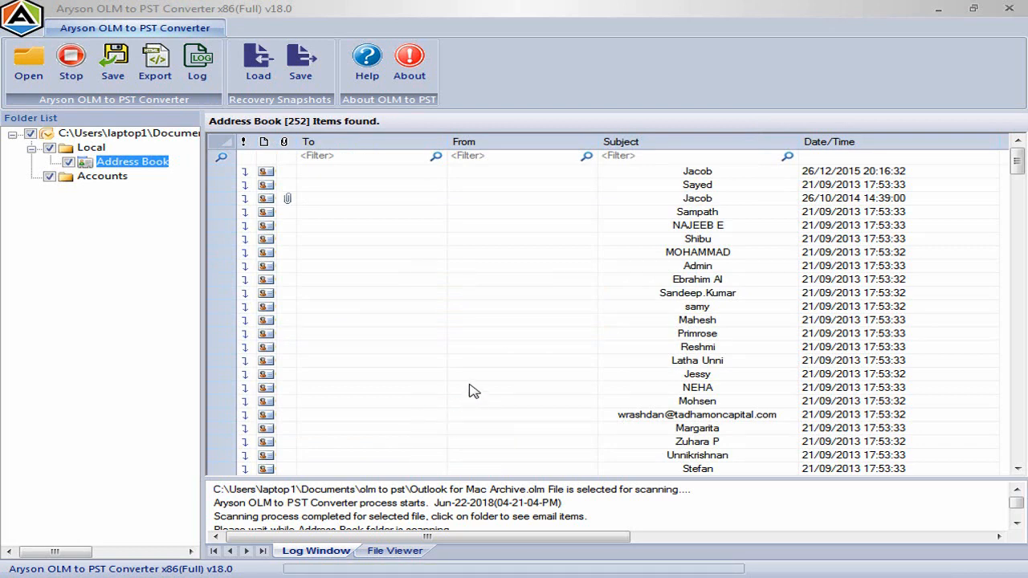
Step: Dismiss the export completion notice, returning to the Address Book's 252 items
click(617, 350)
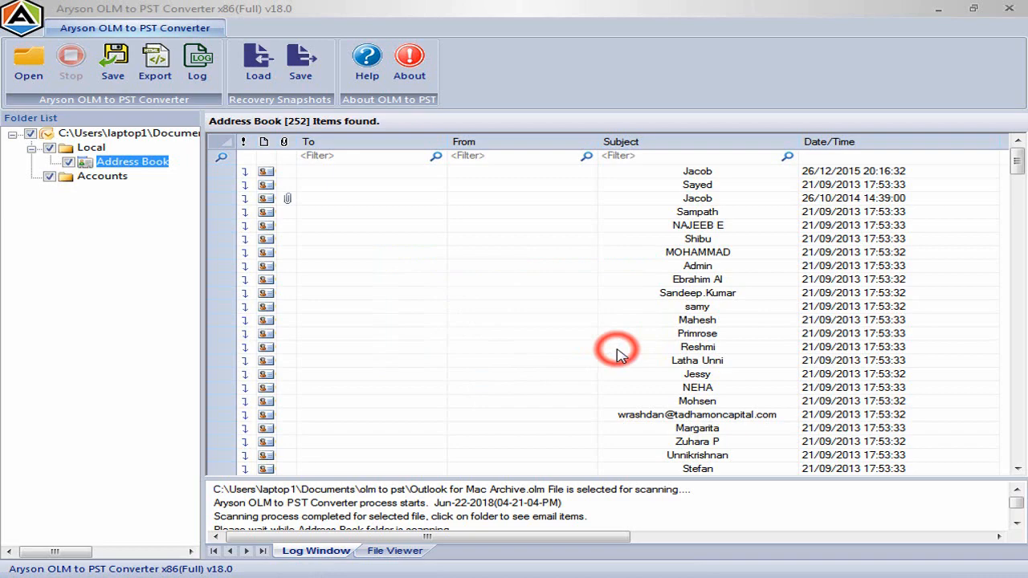